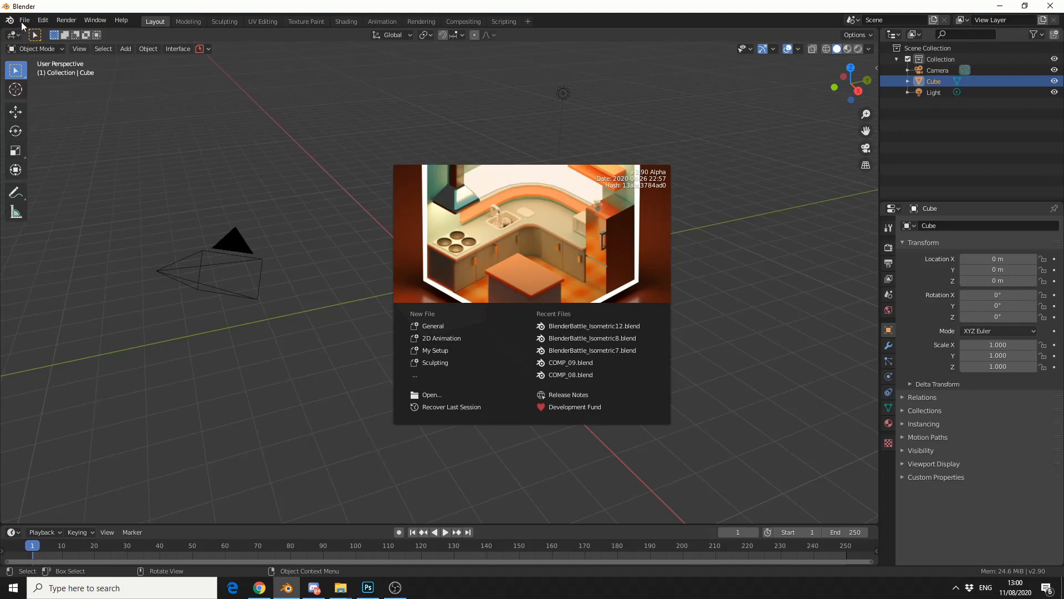
- View the File > New template list, then bring up the Application Templates manual page
click(24, 20)
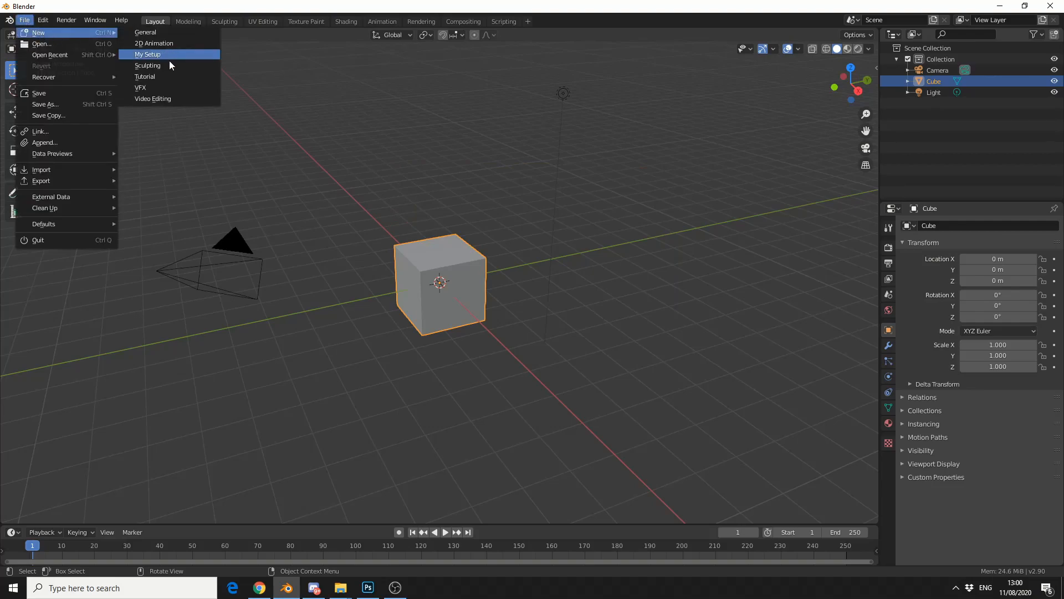
mouse_move(162, 103)
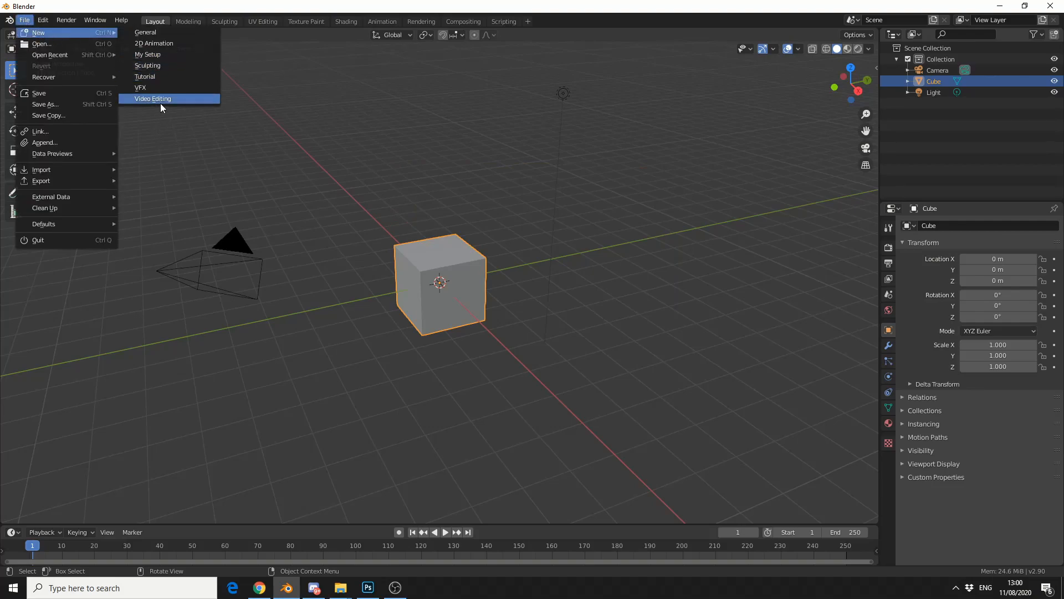
mouse_move(145, 76)
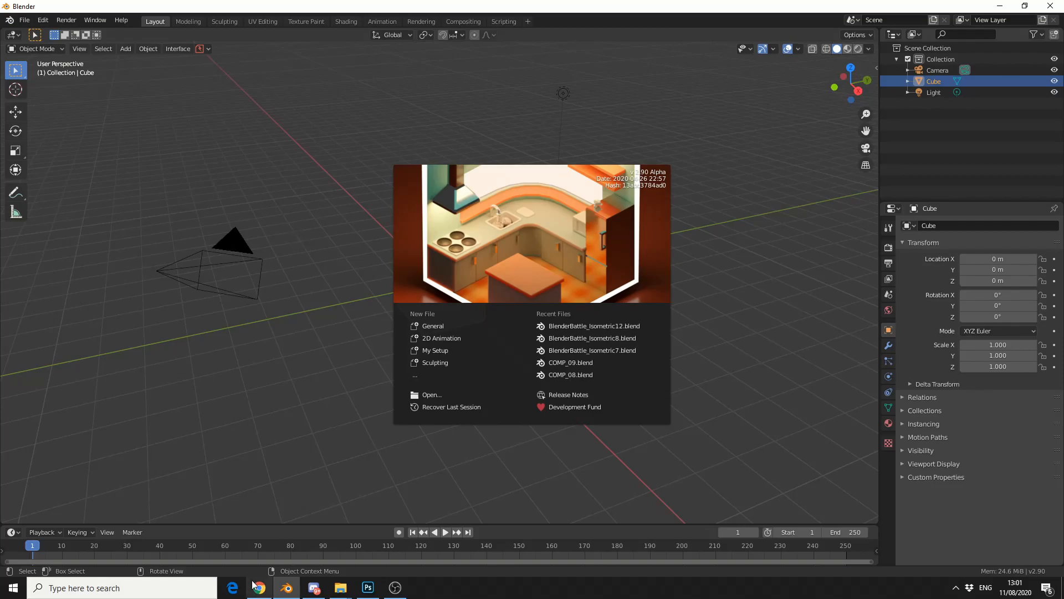
click(258, 587)
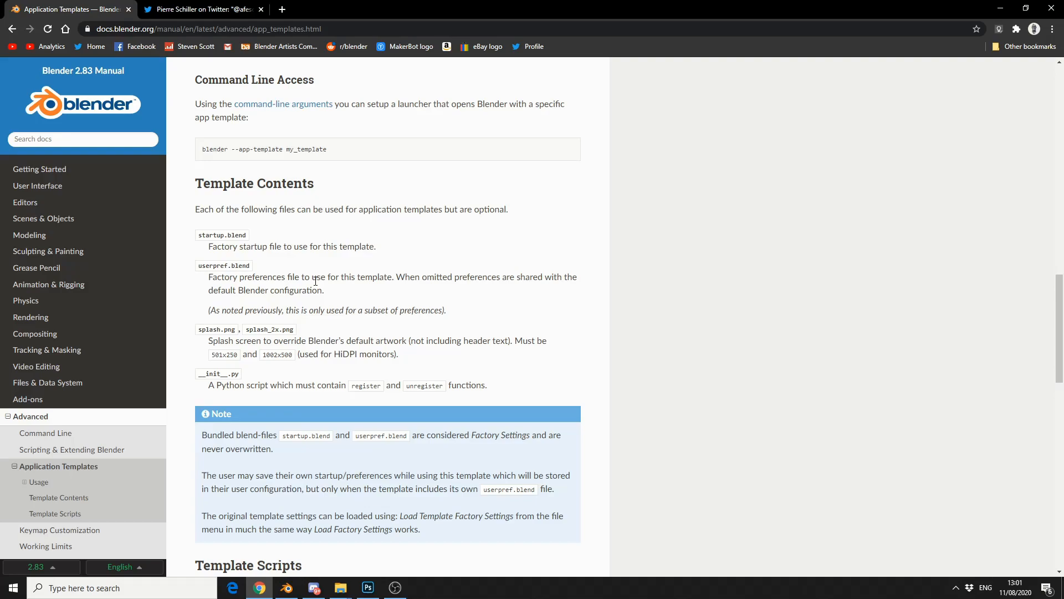
mouse_move(181, 339)
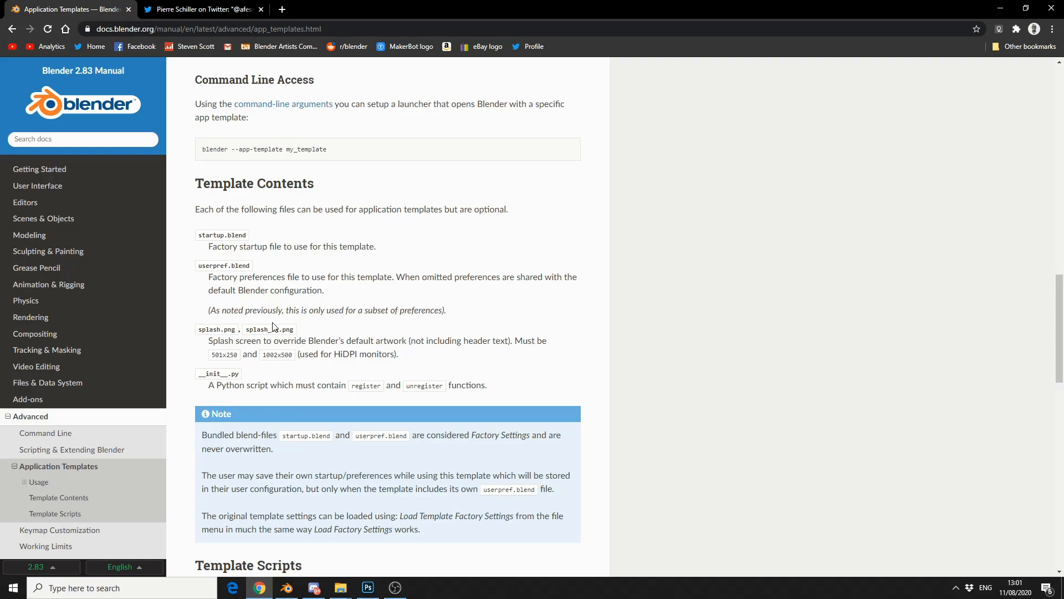
mouse_move(269, 330)
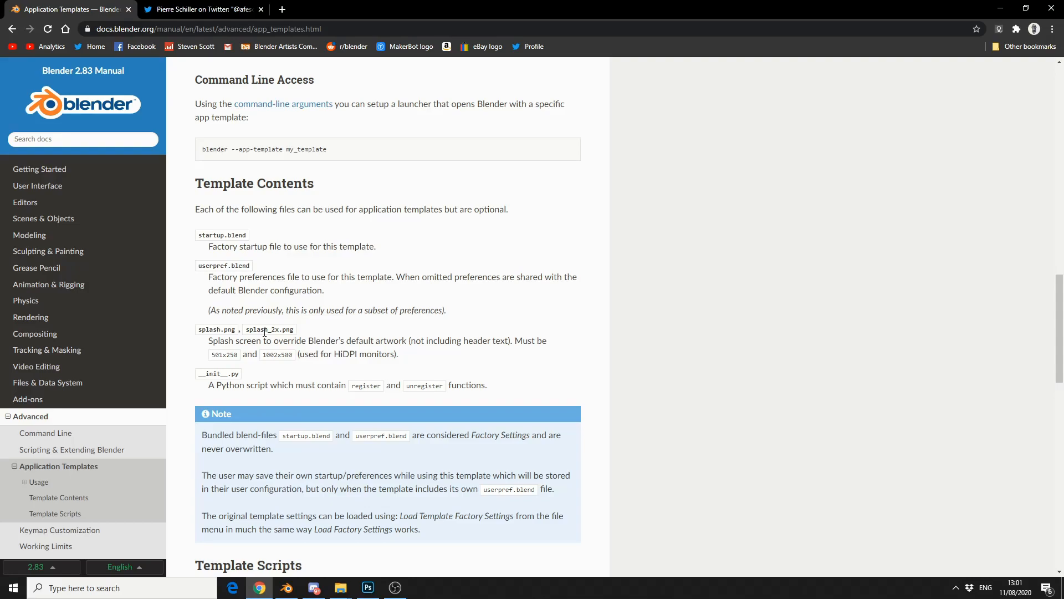
mouse_move(312, 587)
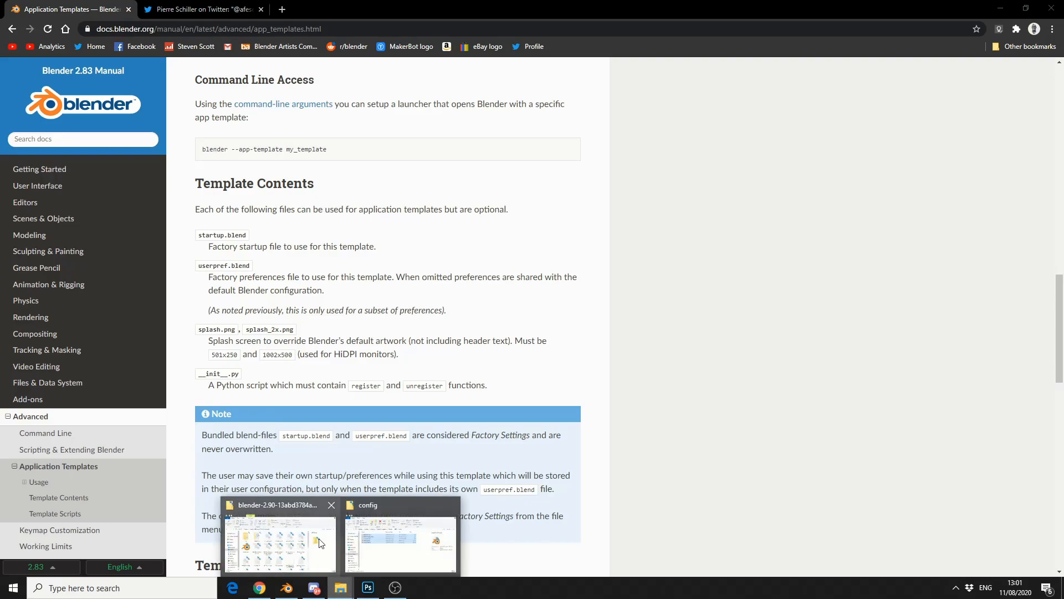
- Browse Blender 2.90 > scripts > startup > bl_app_templates_system and peek into the Tutorial template
click(278, 543)
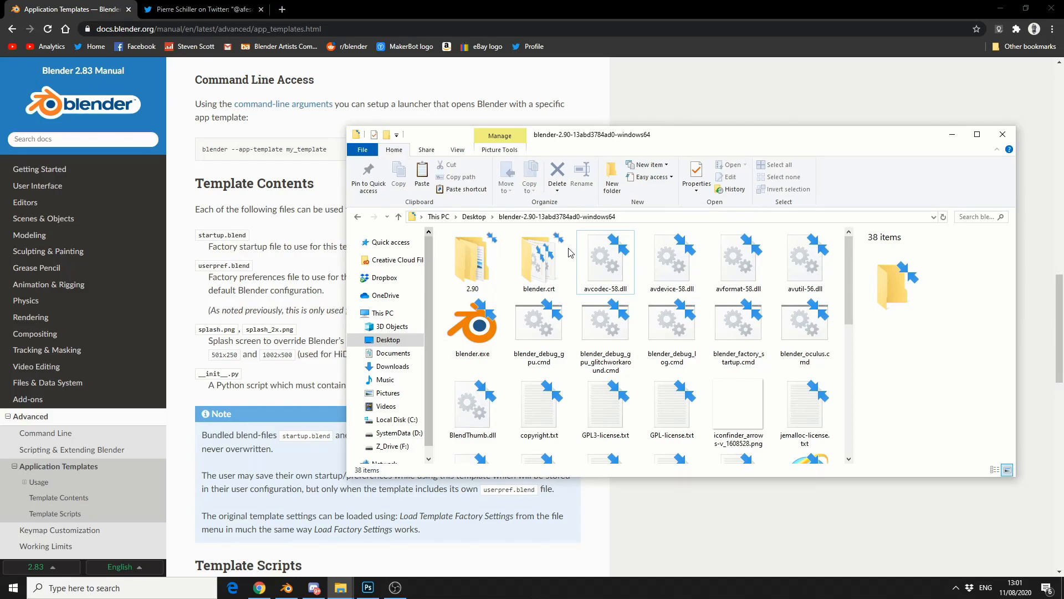
double_click(472, 258)
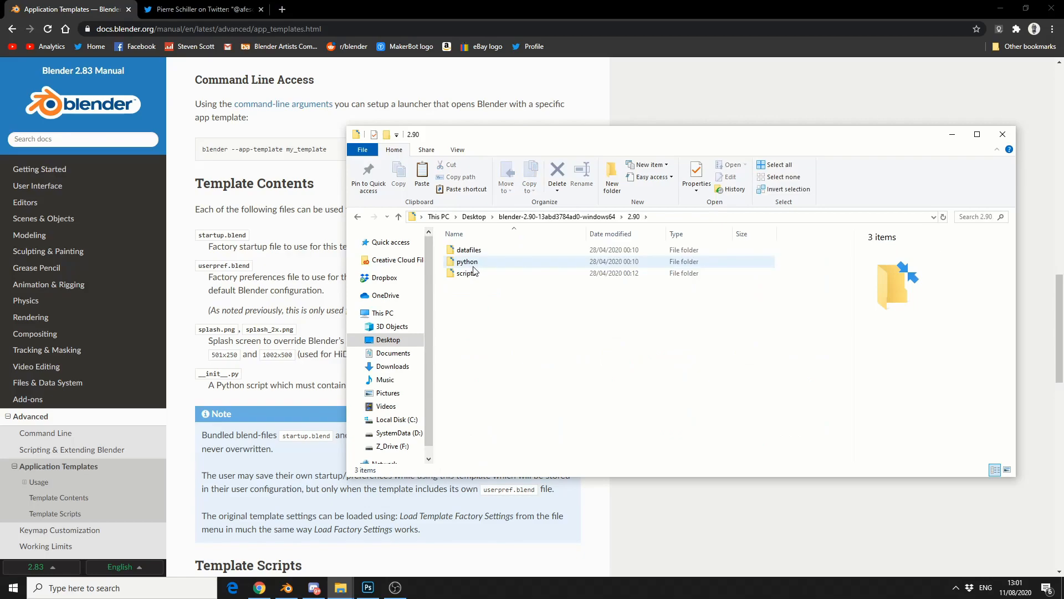
double_click(467, 273)
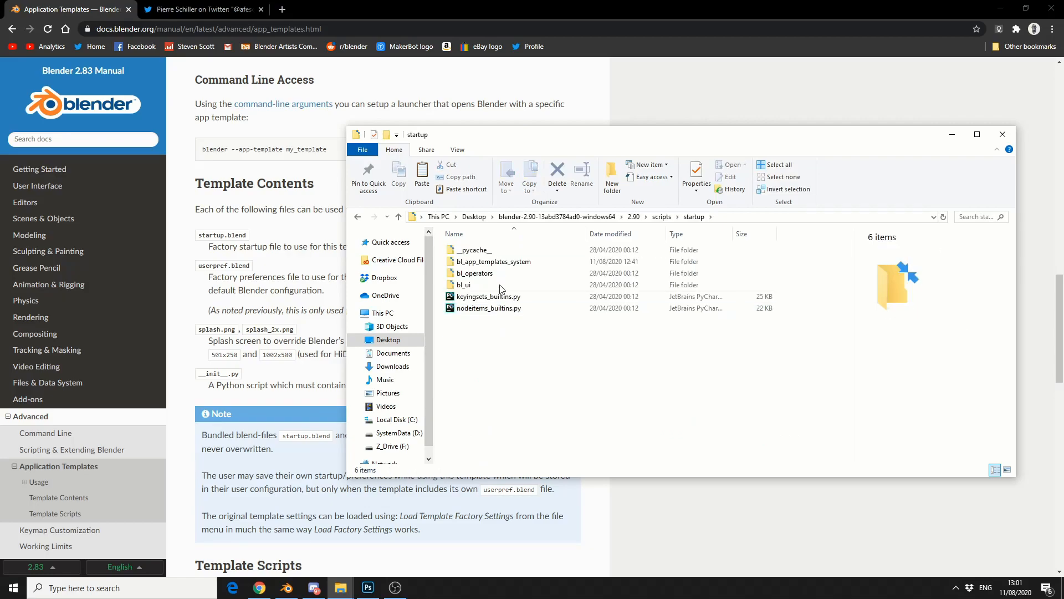
click(493, 261)
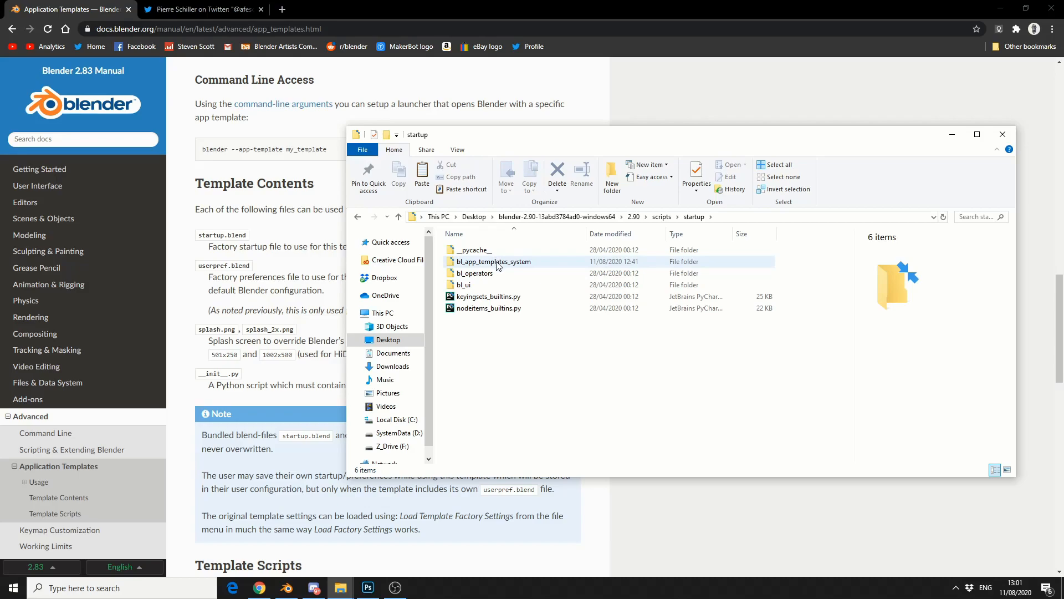
double_click(493, 261)
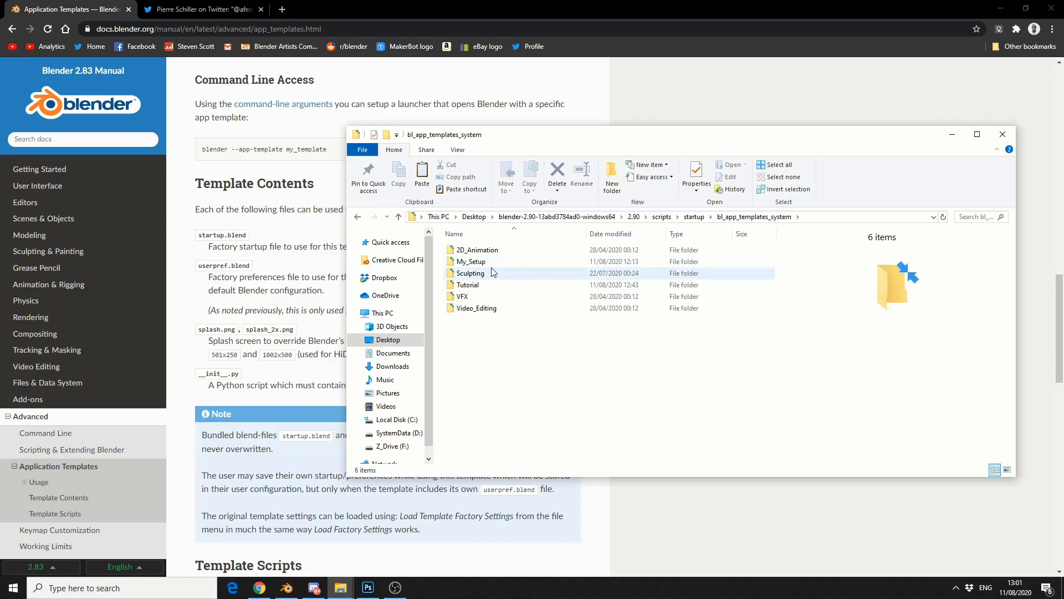
click(466, 284)
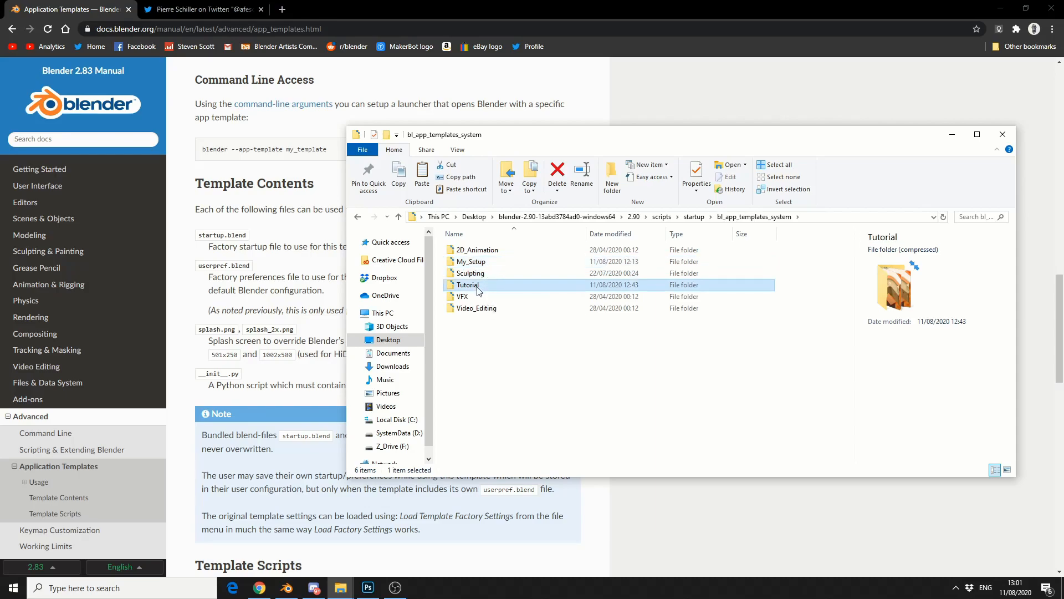
double_click(467, 285)
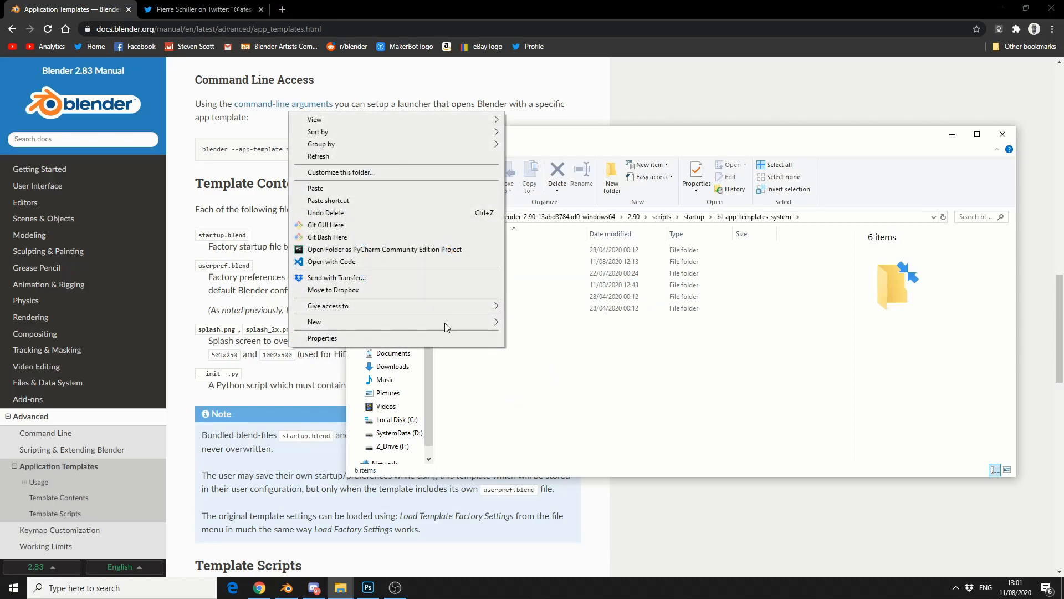
- Create a new folder among the templates and name it My_Setup2
click(324, 321)
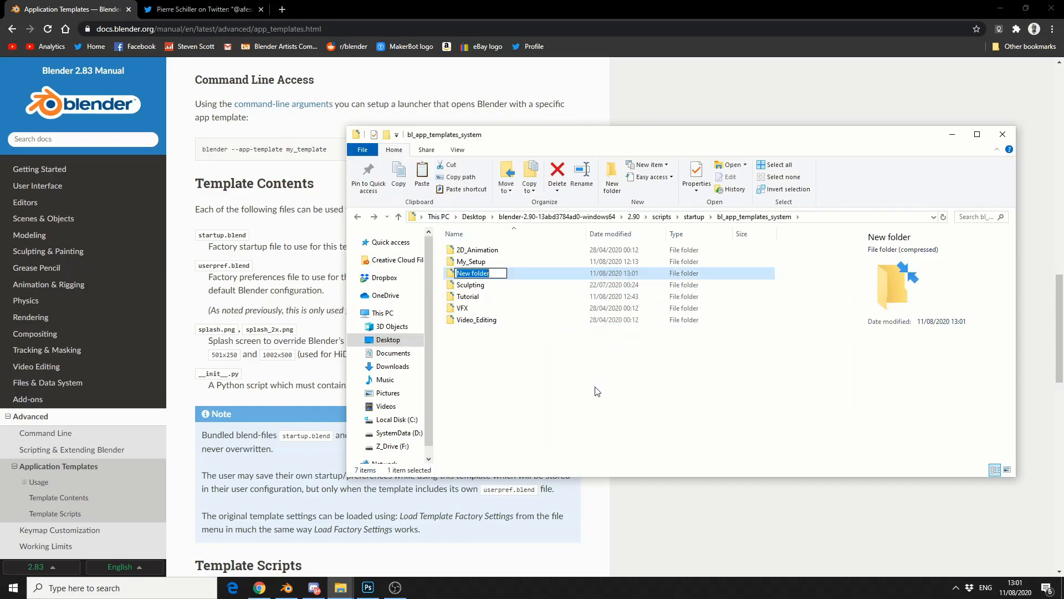
text(My_Setup2)
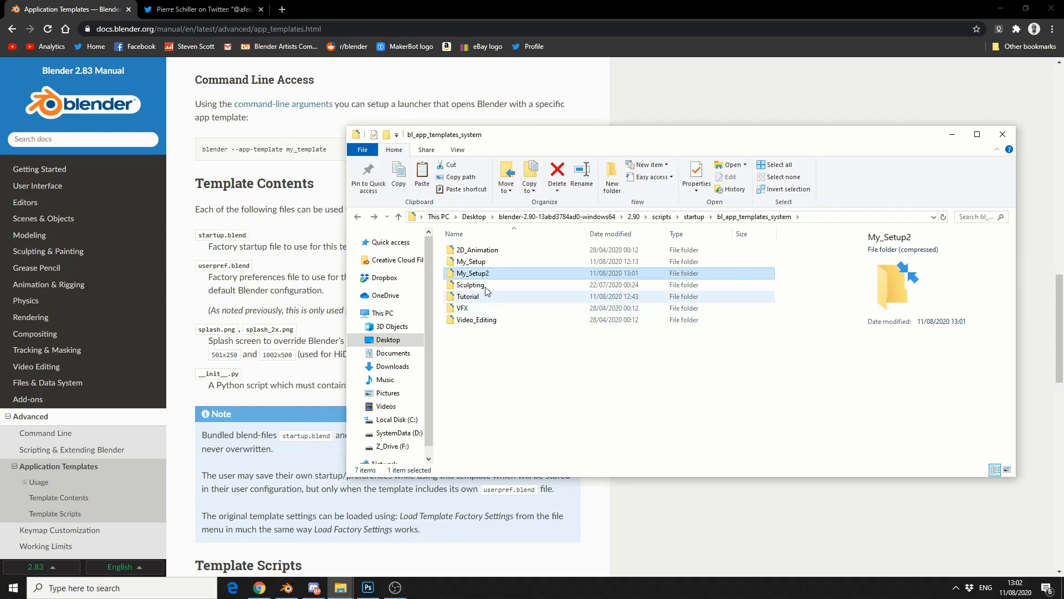
mouse_move(486, 273)
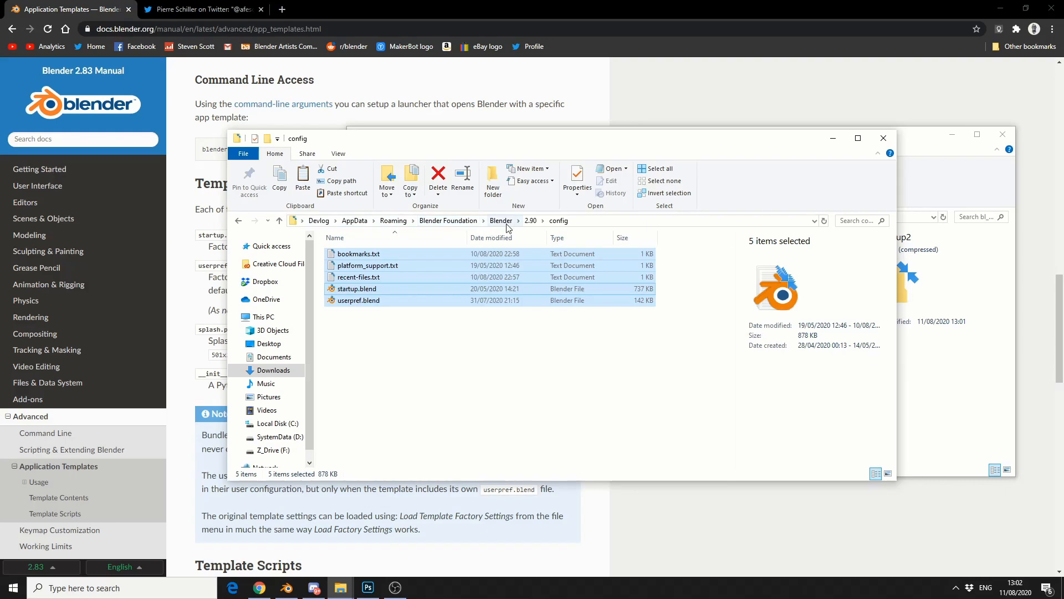
- Open AppData's Blender 2.90 config folder and select all five config files, including startup.blend
click(501, 220)
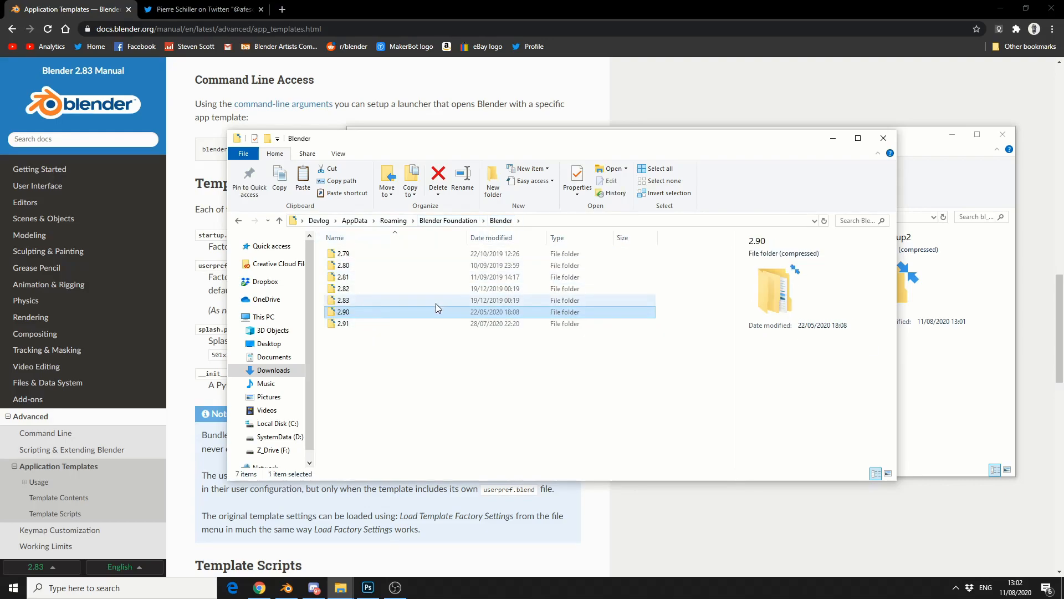
mouse_move(427, 312)
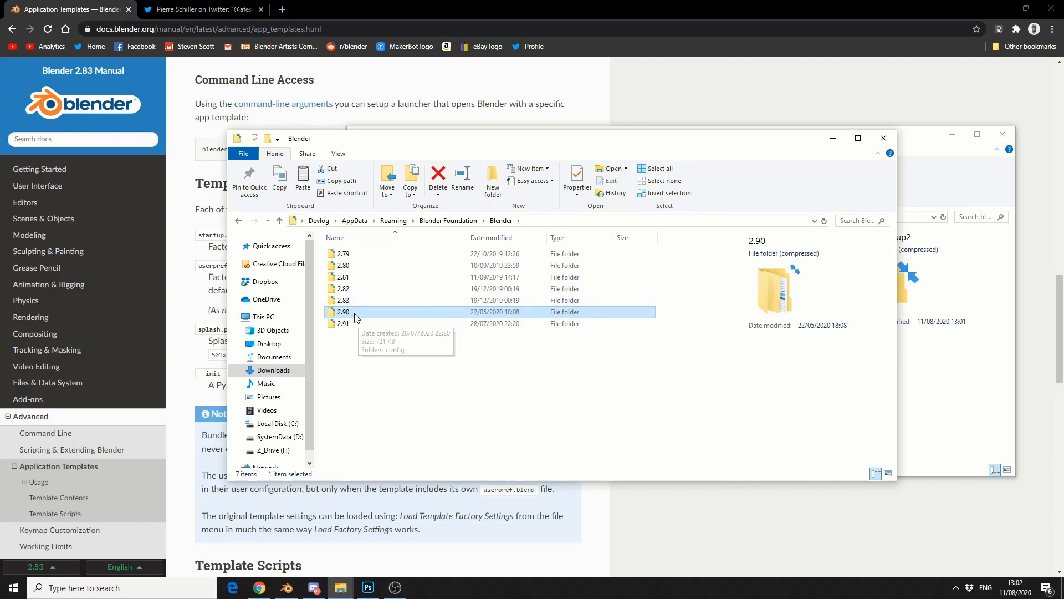
double_click(344, 311)
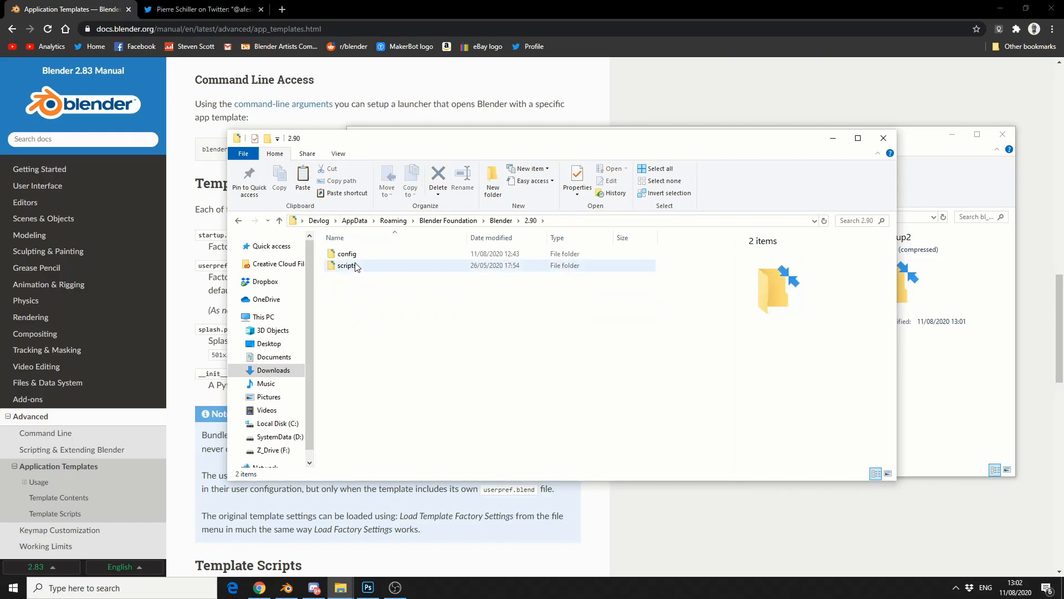
double_click(348, 254)
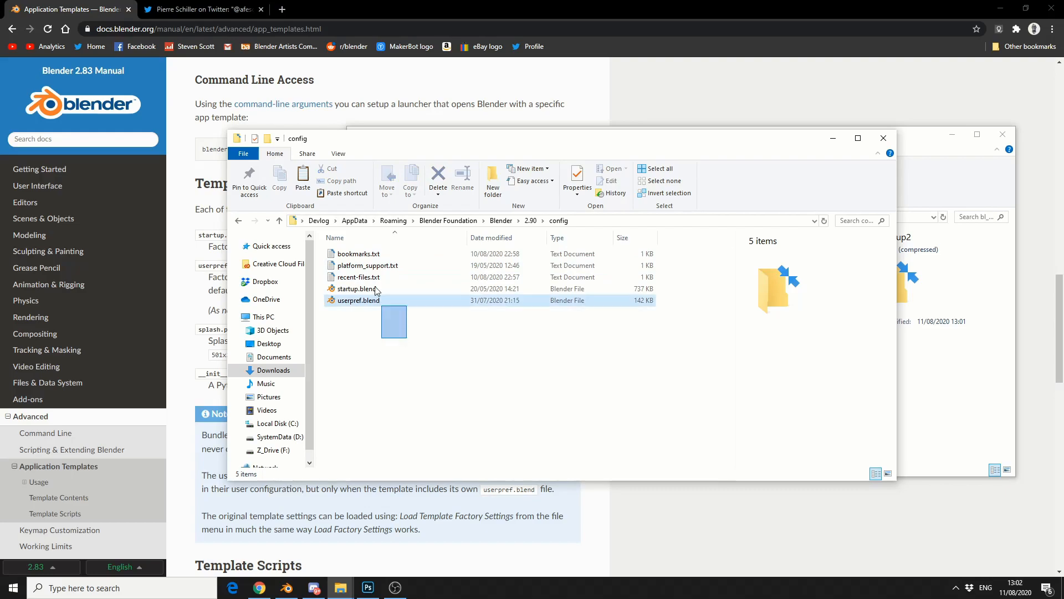
key(ctrl+a)
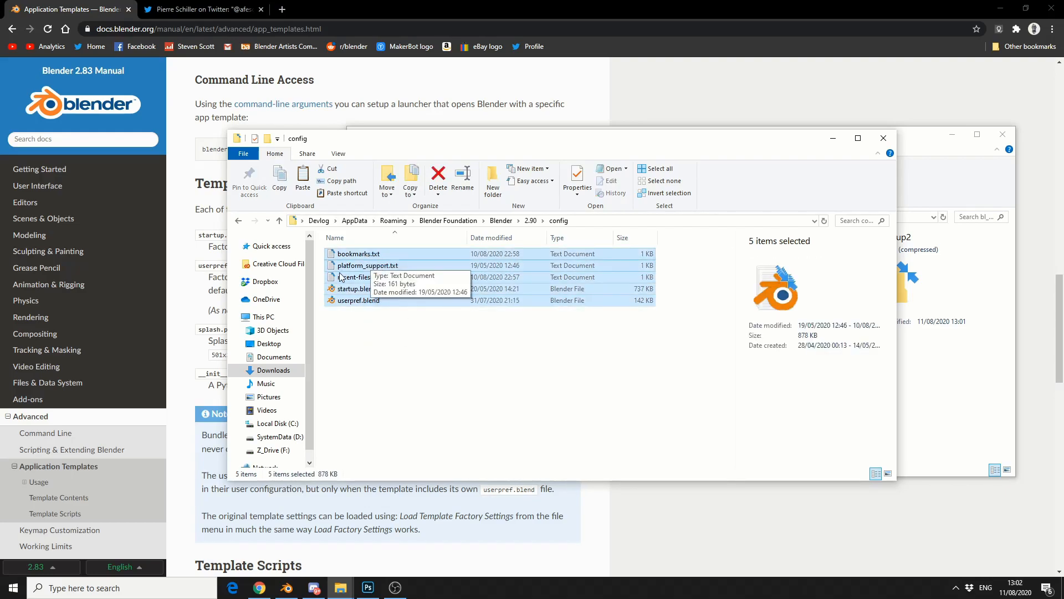
right_click(353, 278)
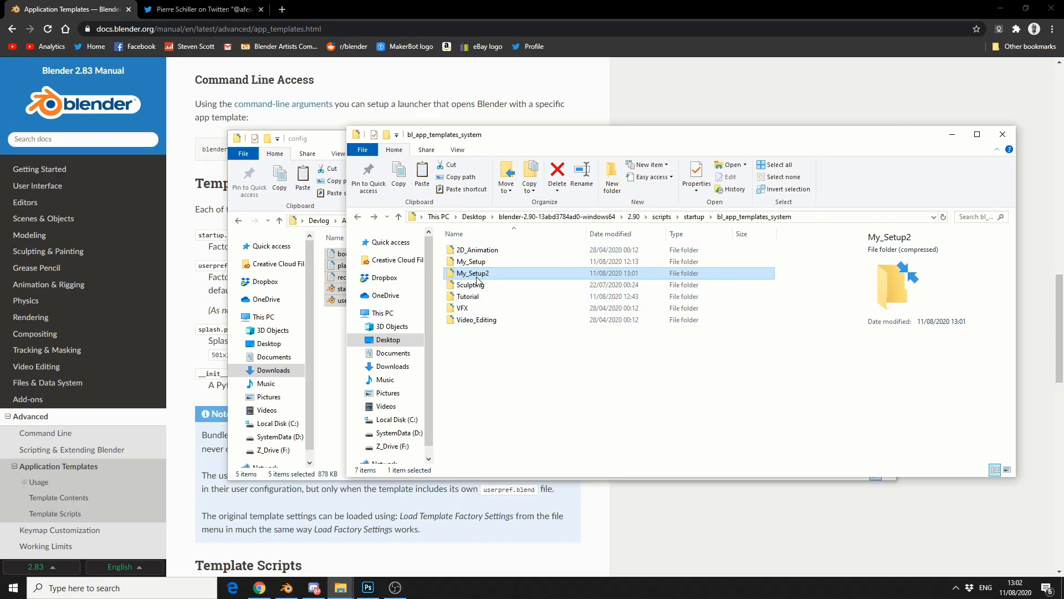
- Copy splash.png and splash_2x.png from My_Setup and paste them into My_Setup2
double_click(473, 273)
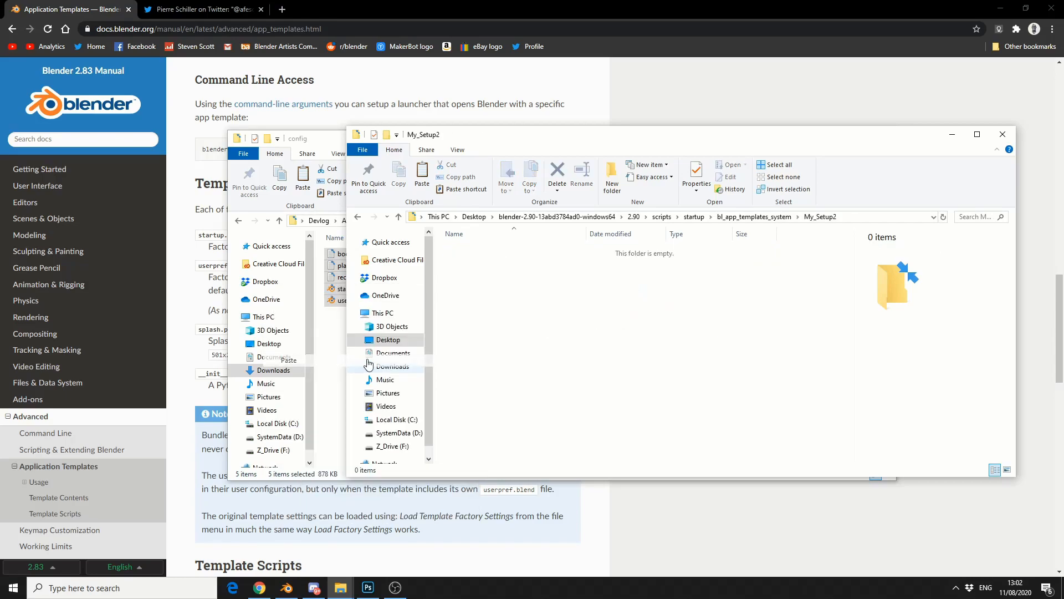
click(399, 218)
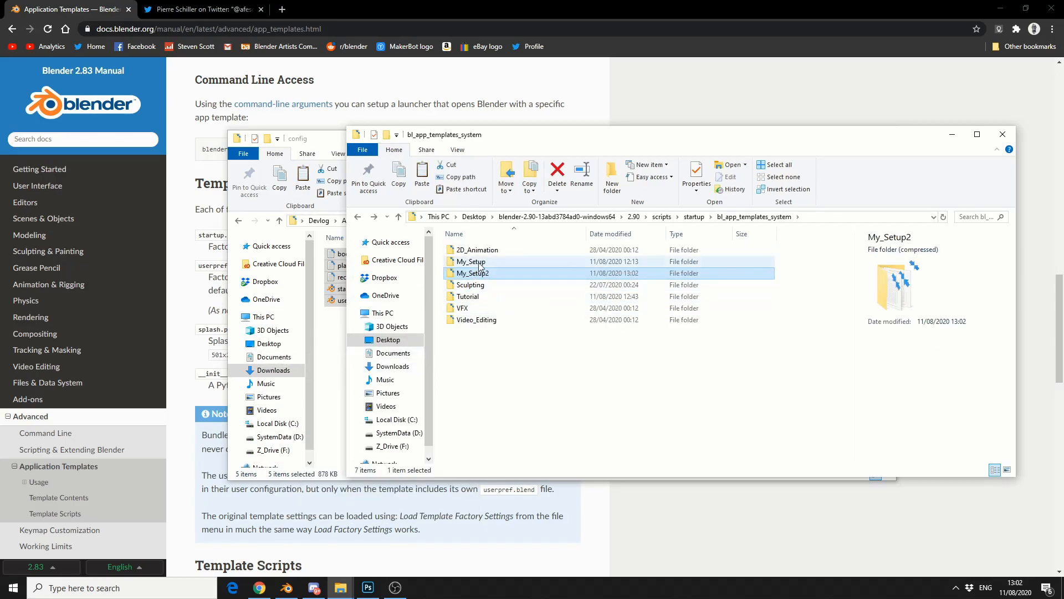
double_click(470, 261)
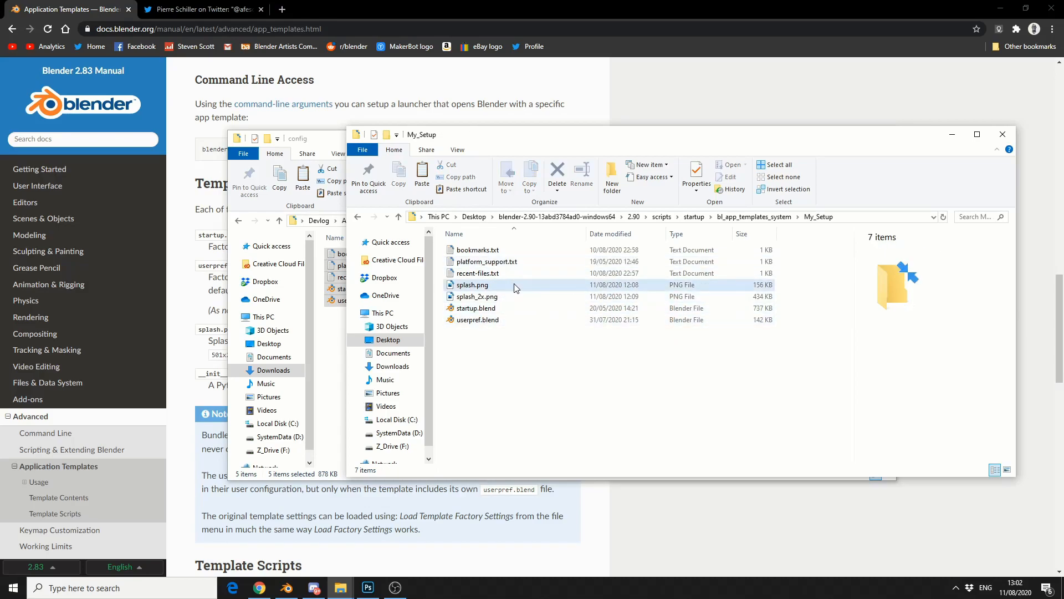
right_click(473, 296)
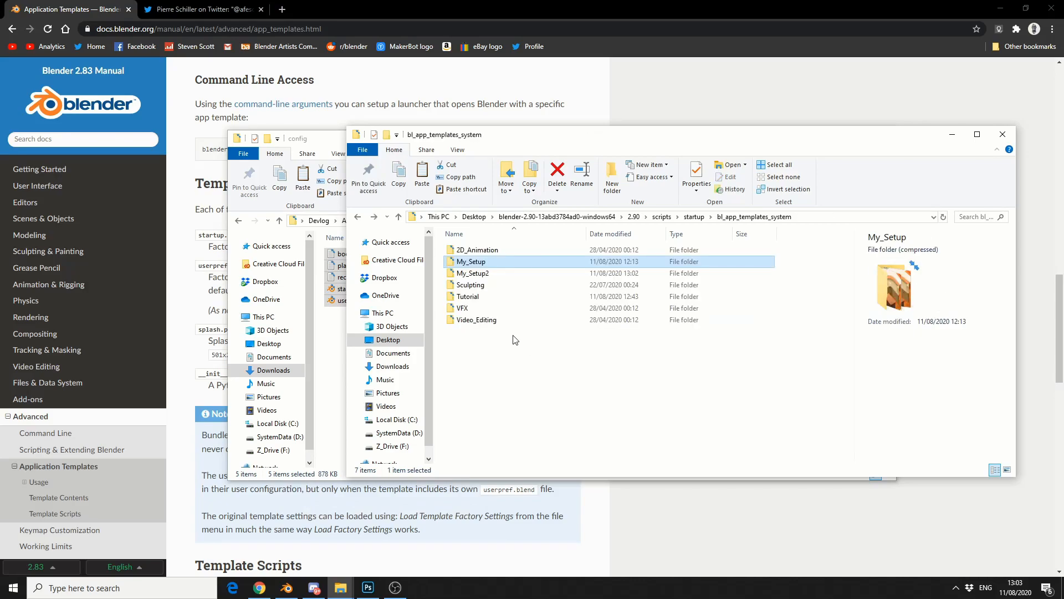
double_click(472, 272)
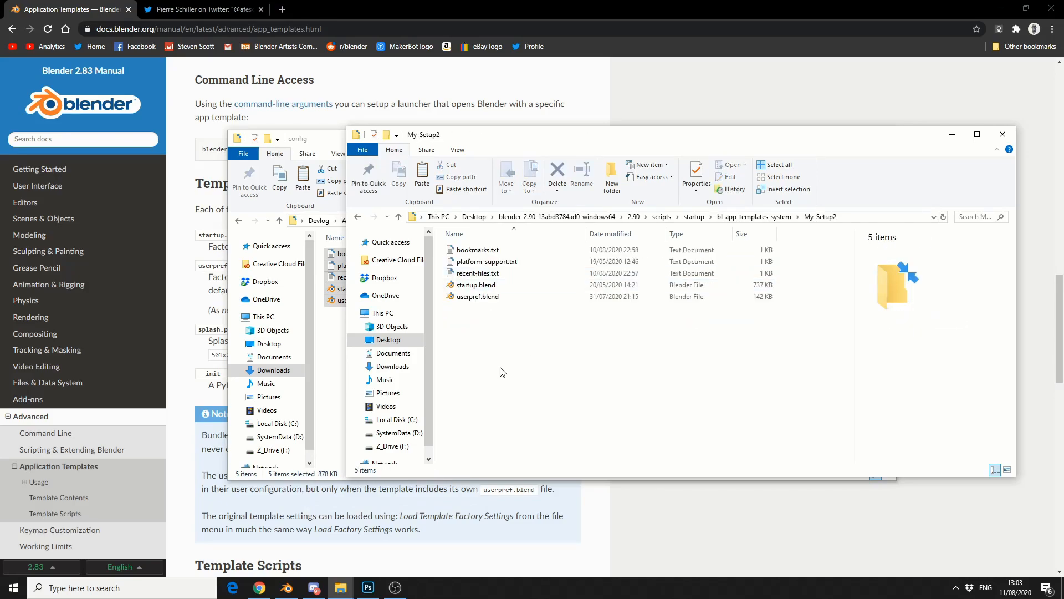
right_click(499, 371)
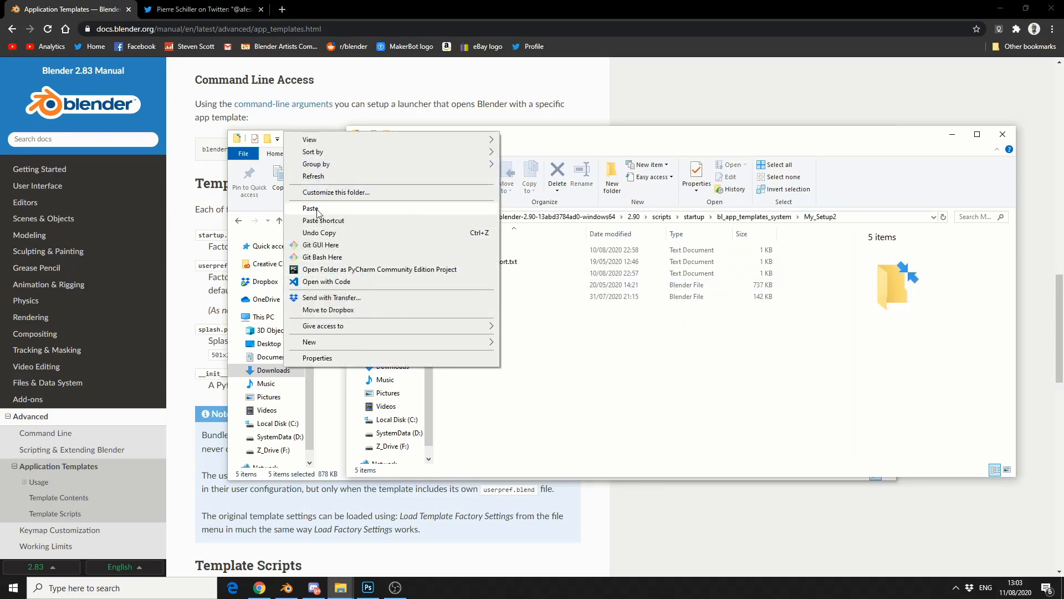
click(310, 208)
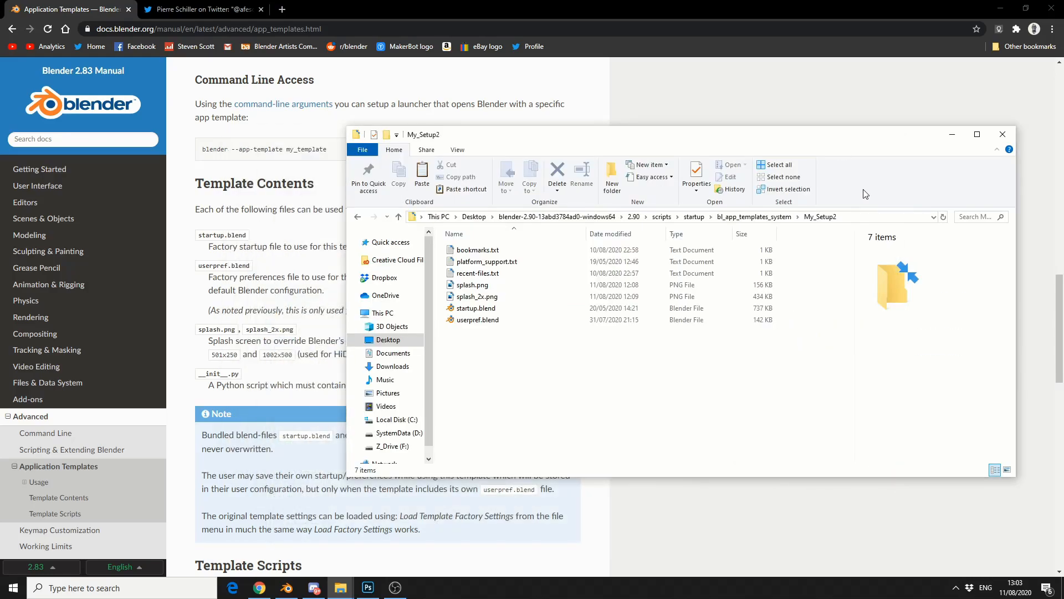
mouse_move(902, 67)
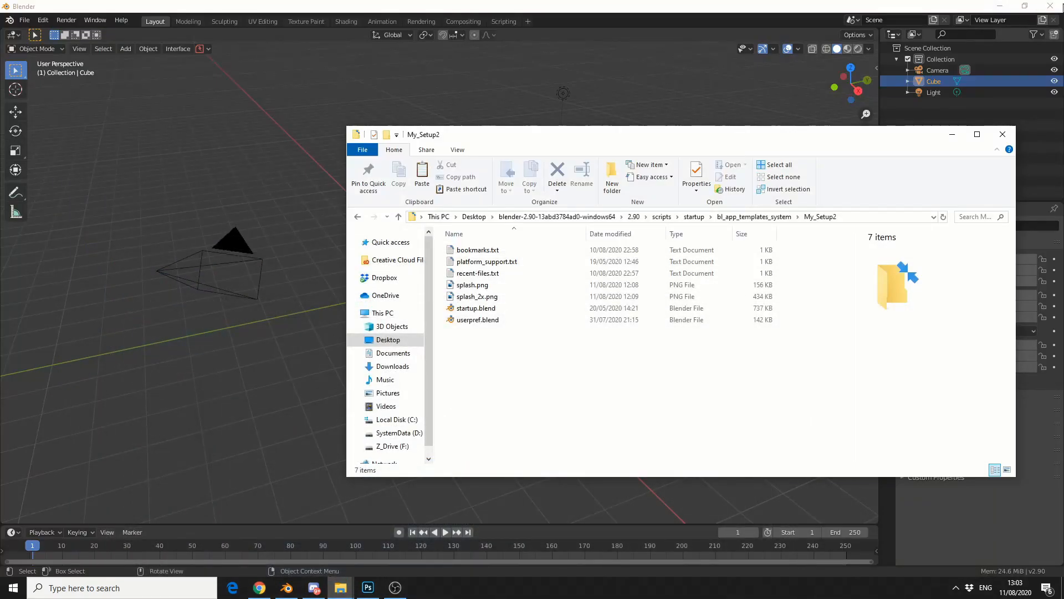
- In Blender, dismiss the splash screen and look for My Setup2 under File > New
click(367, 588)
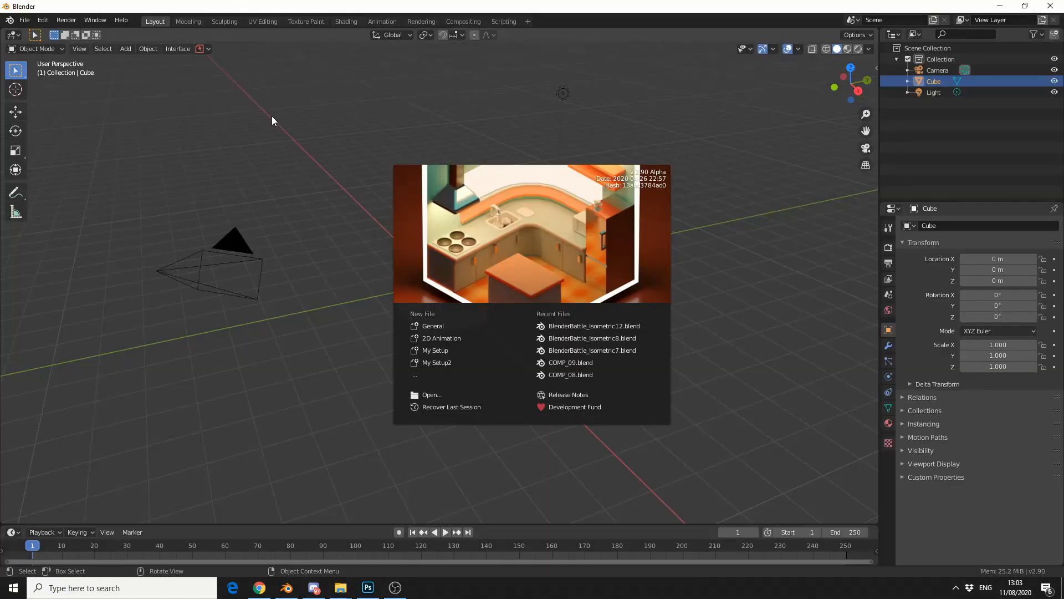
click(272, 121)
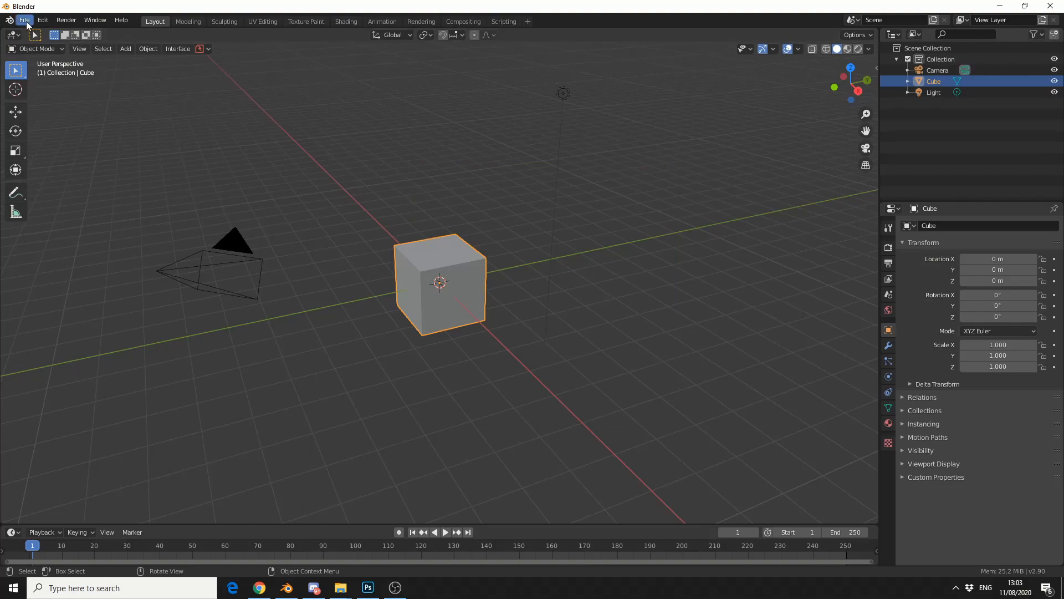
click(25, 20)
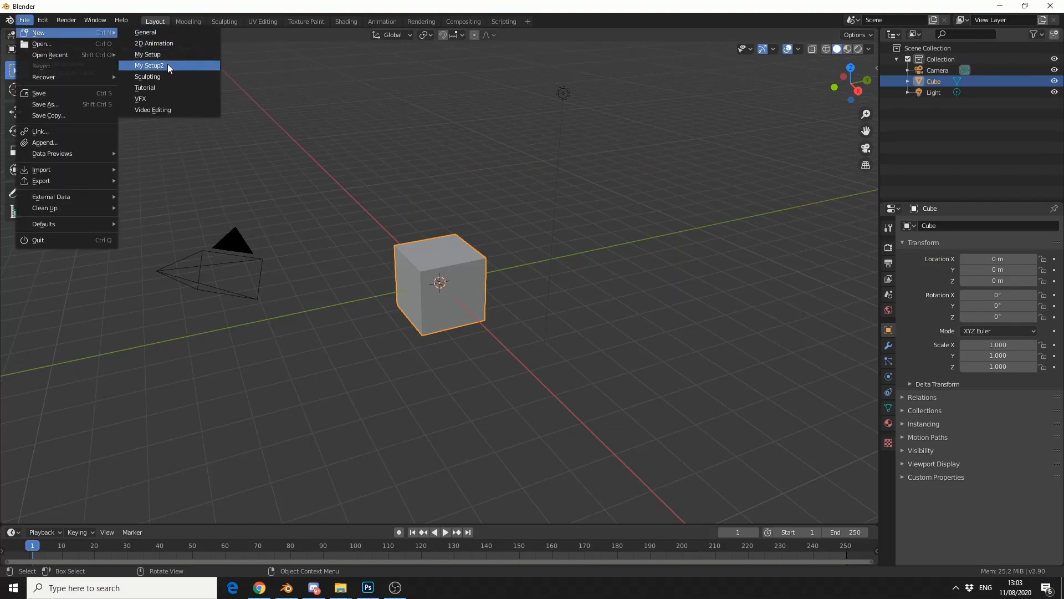
mouse_move(149, 65)
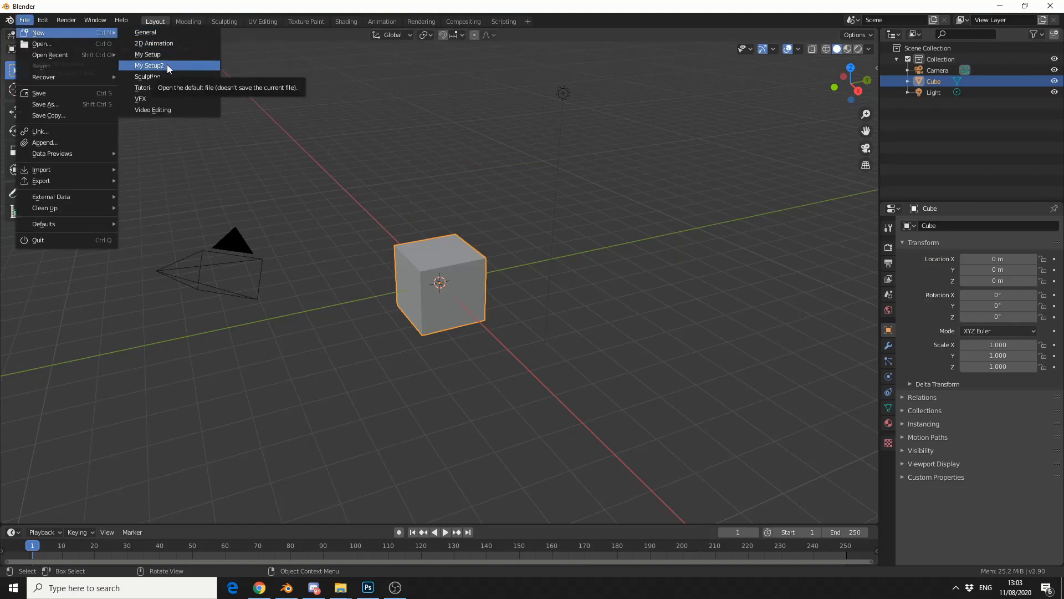
mouse_move(172, 75)
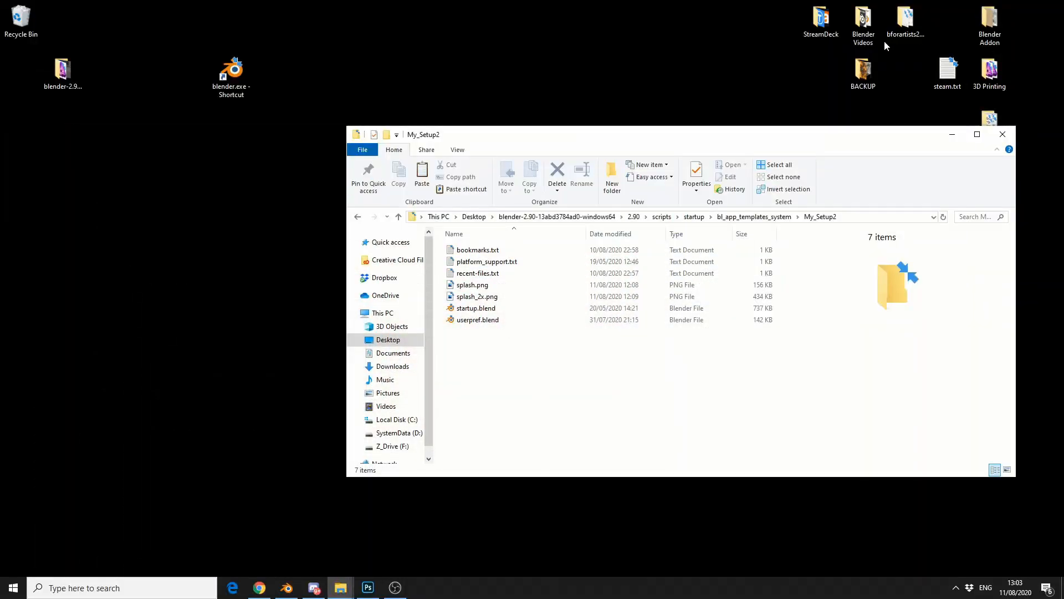
mouse_move(472, 285)
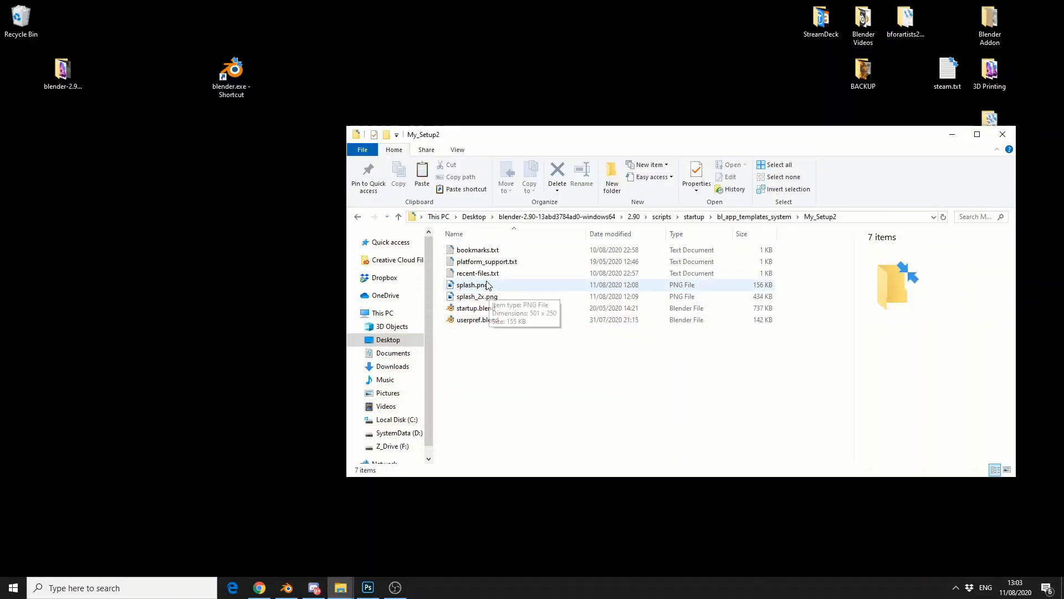
mouse_move(508, 285)
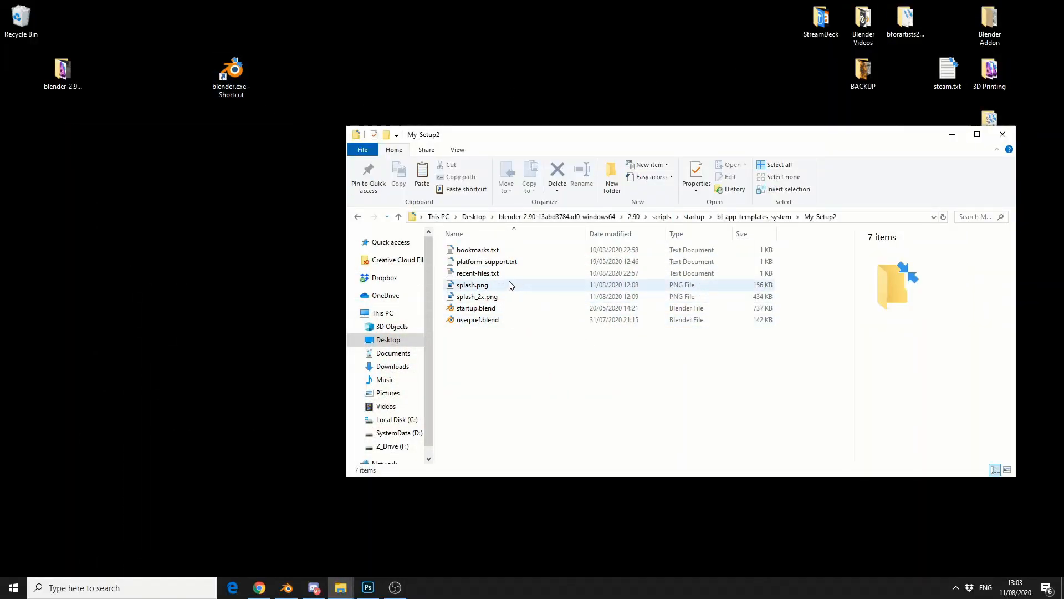
- Append --app-template My_Setup2 to the Blender shortcut's Target, then return to the manual
right_click(231, 68)
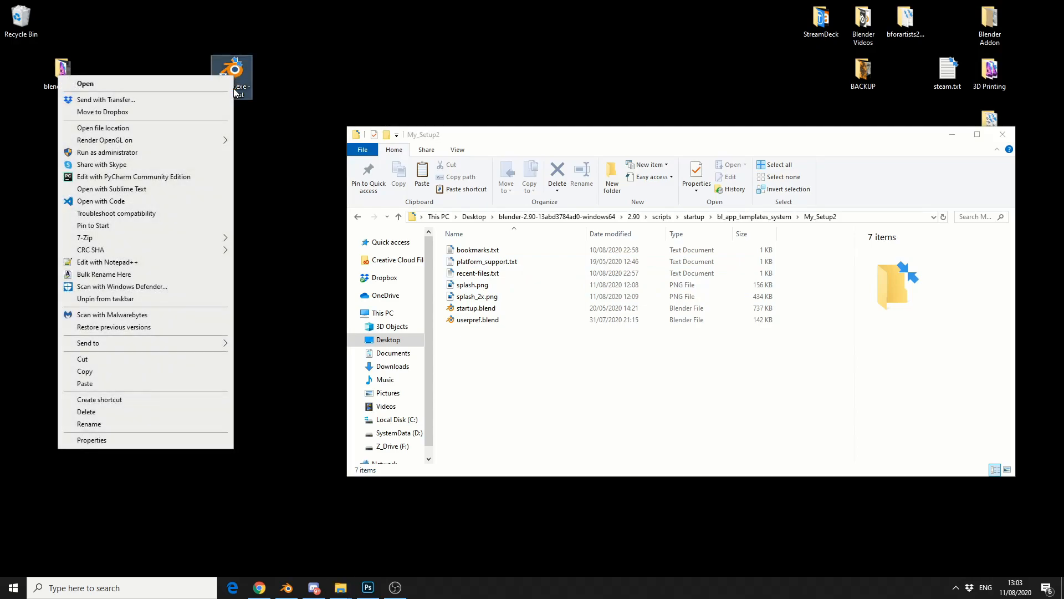
click(92, 439)
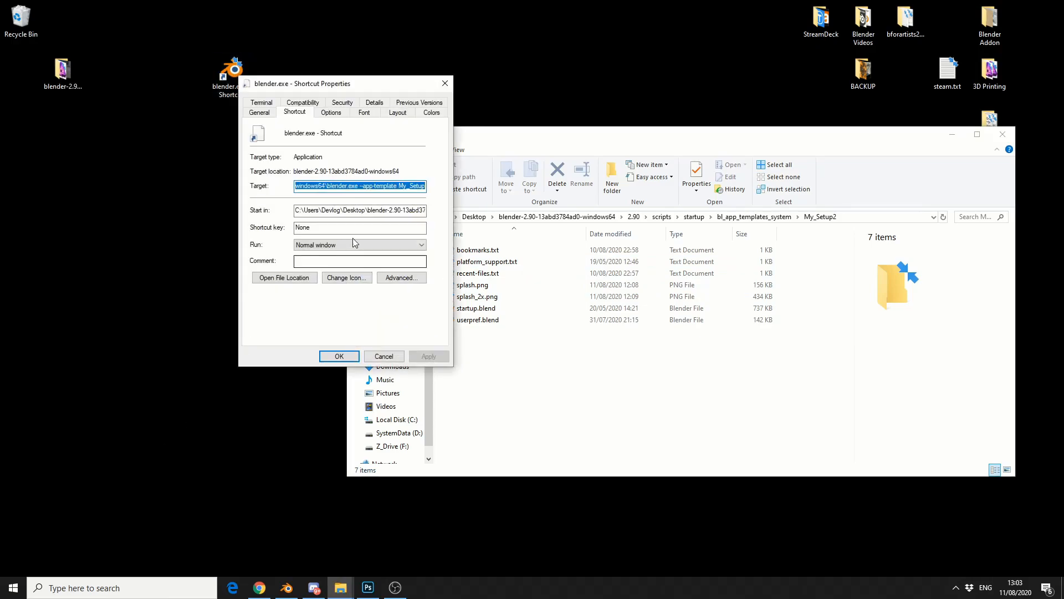
click(360, 186)
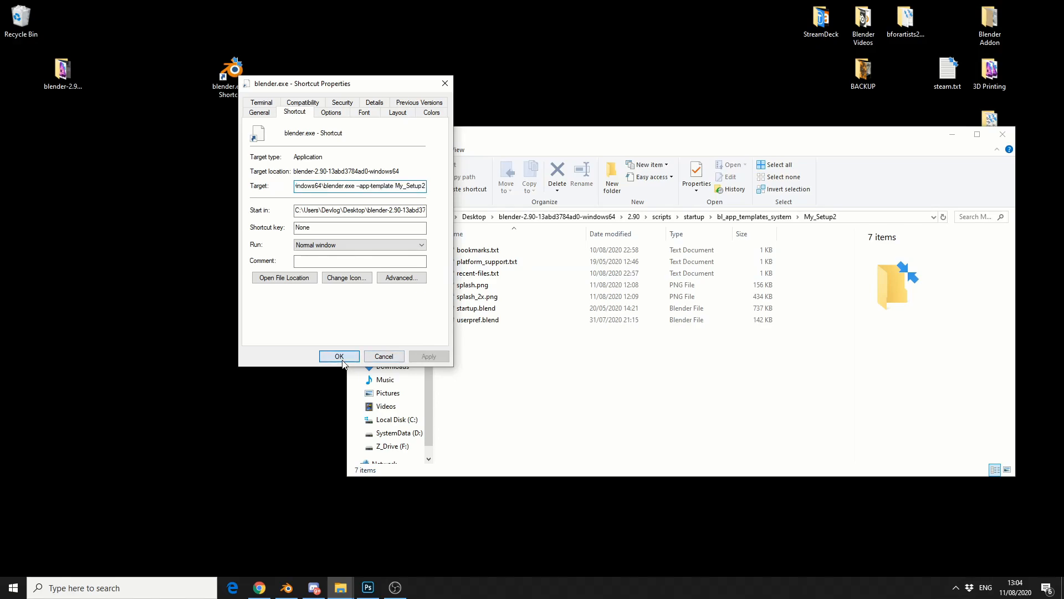
click(339, 356)
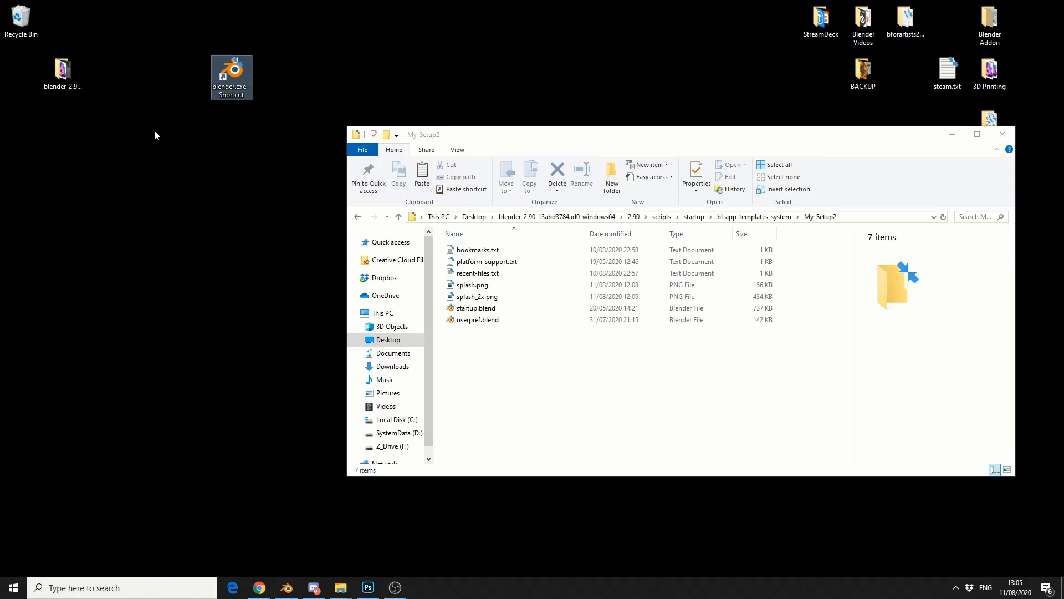
mouse_move(114, 158)
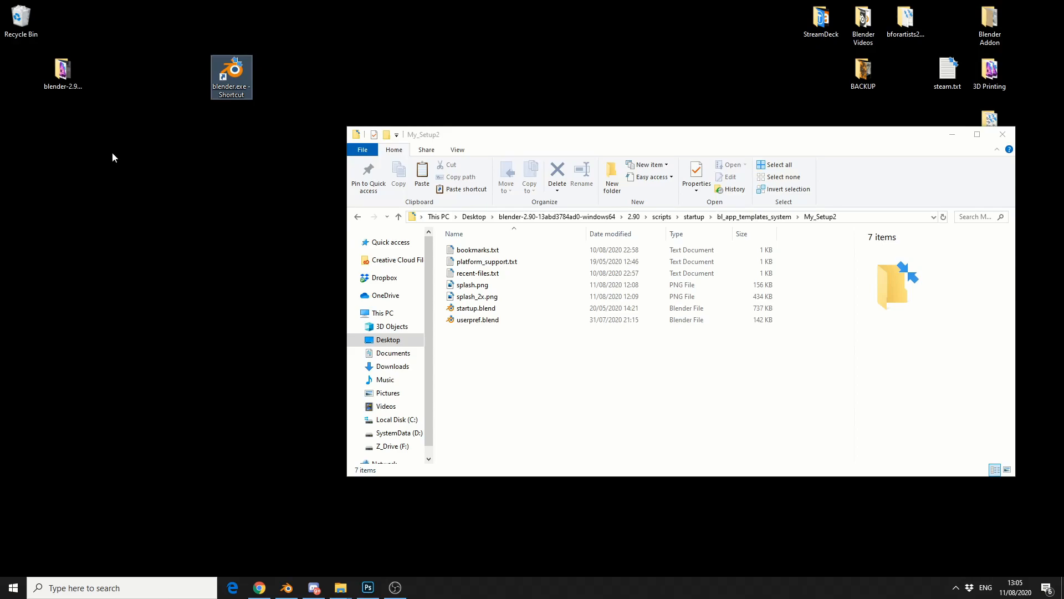
click(259, 588)
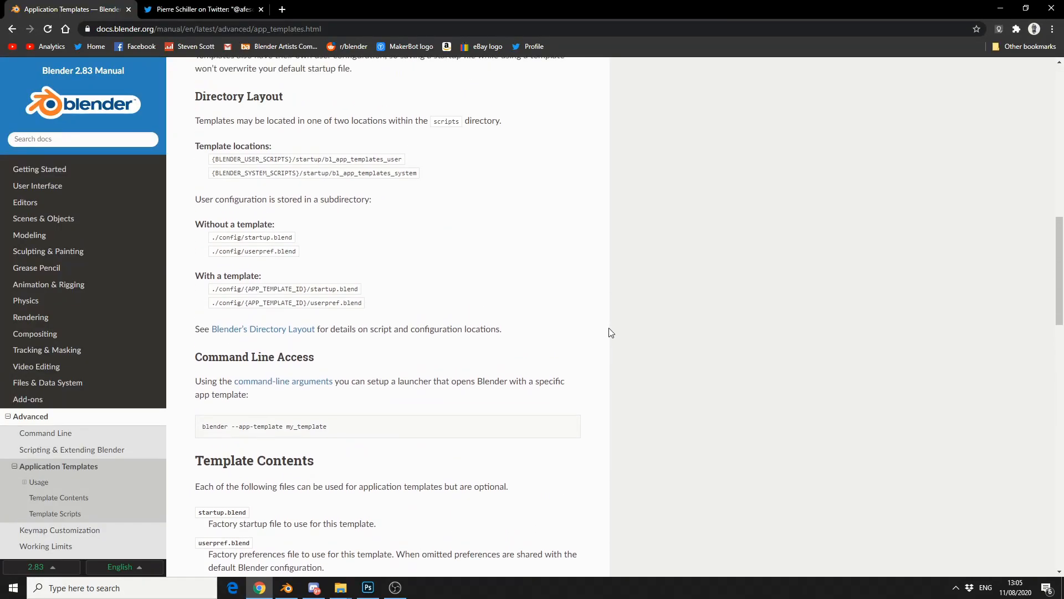